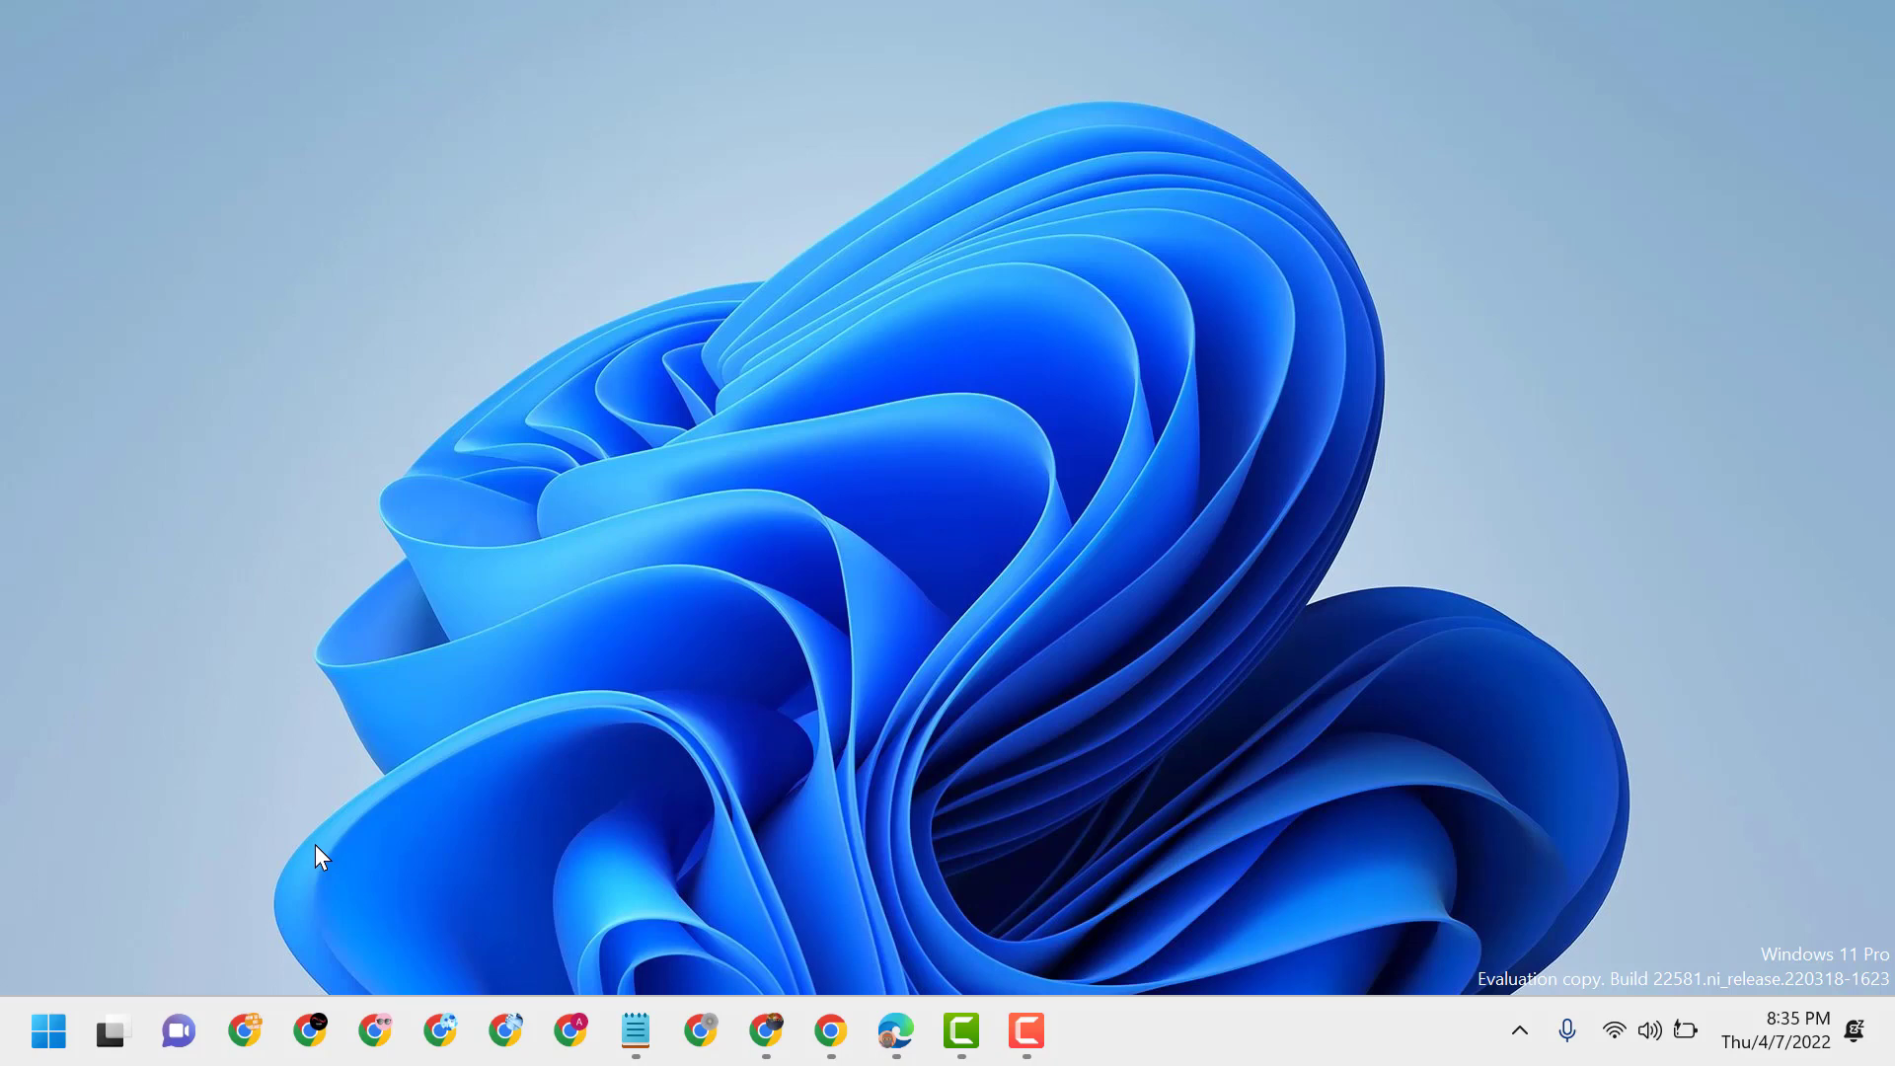
Step: Bring up the Start menu showing pinned apps including Microsoft Store
left_click(48, 1030)
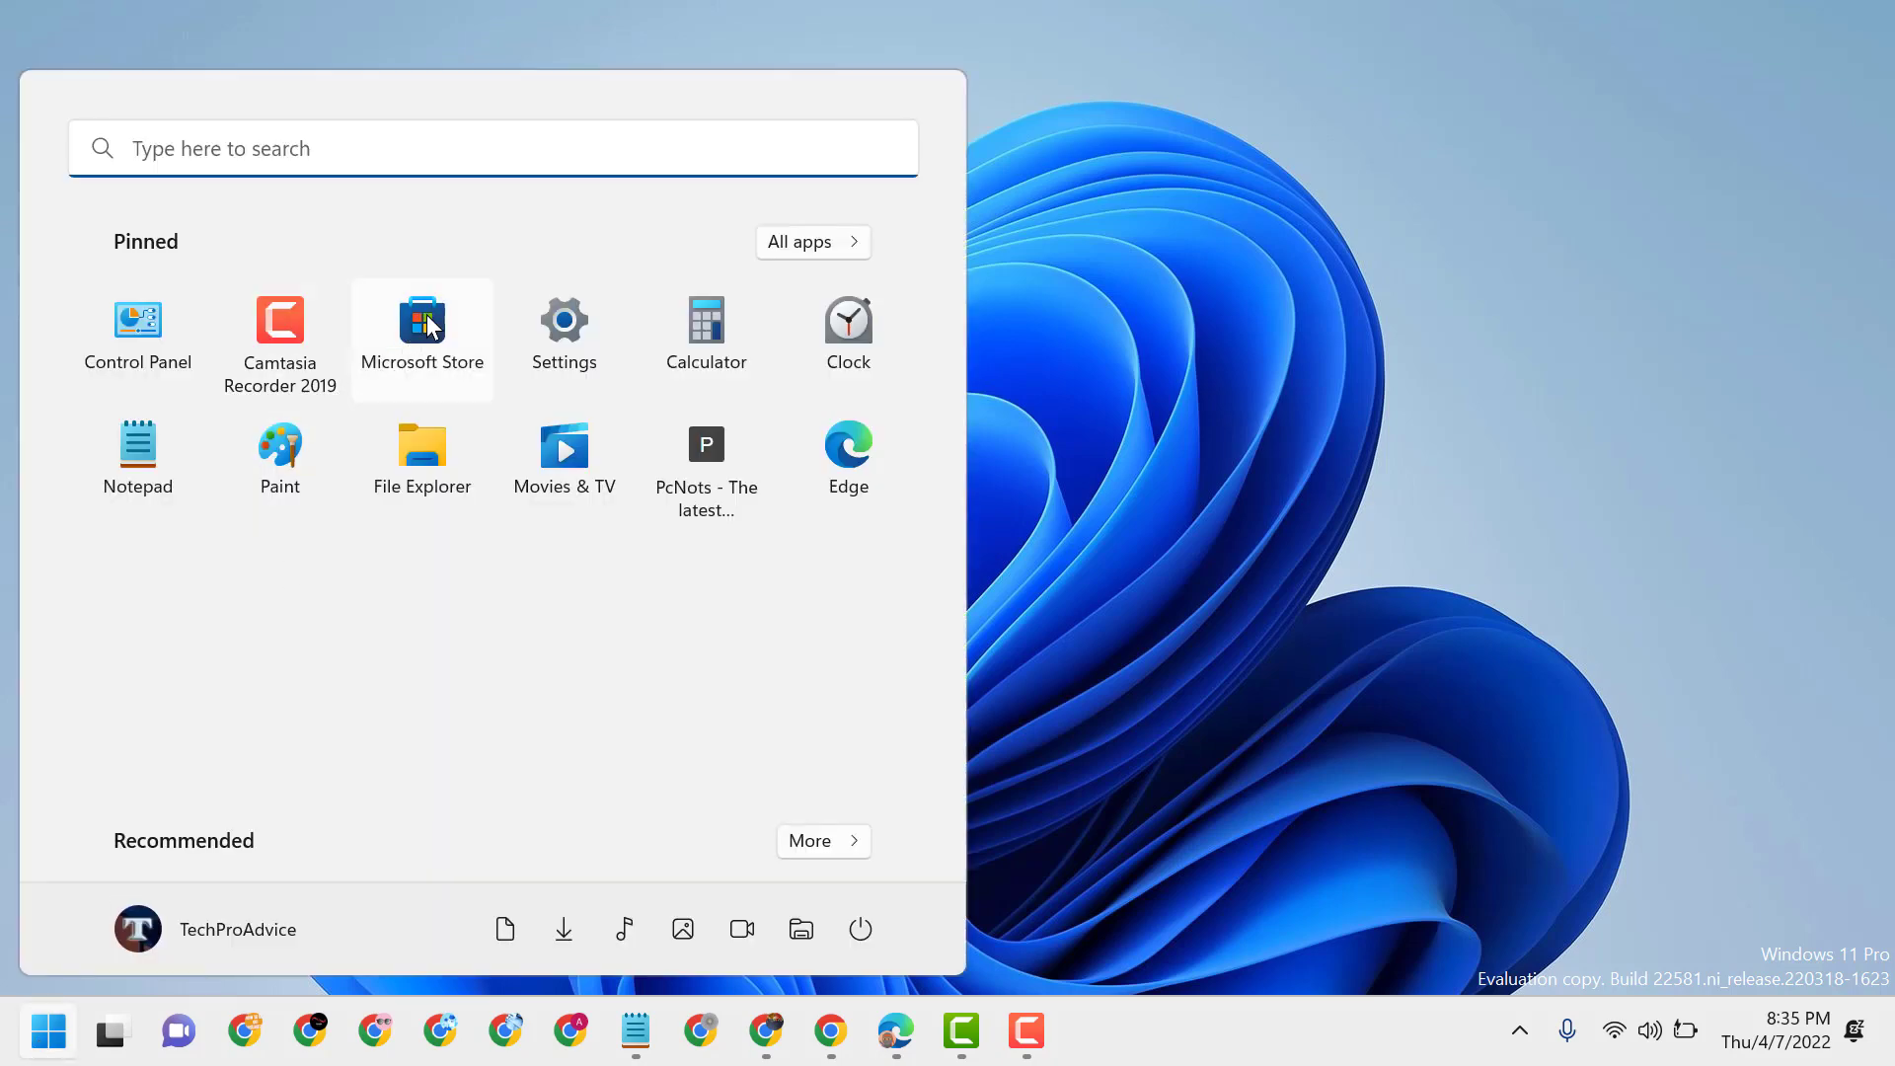
Step: Launch Microsoft Store and search 'onedriv' to list OneDrive suggestions
left_click(420, 324)
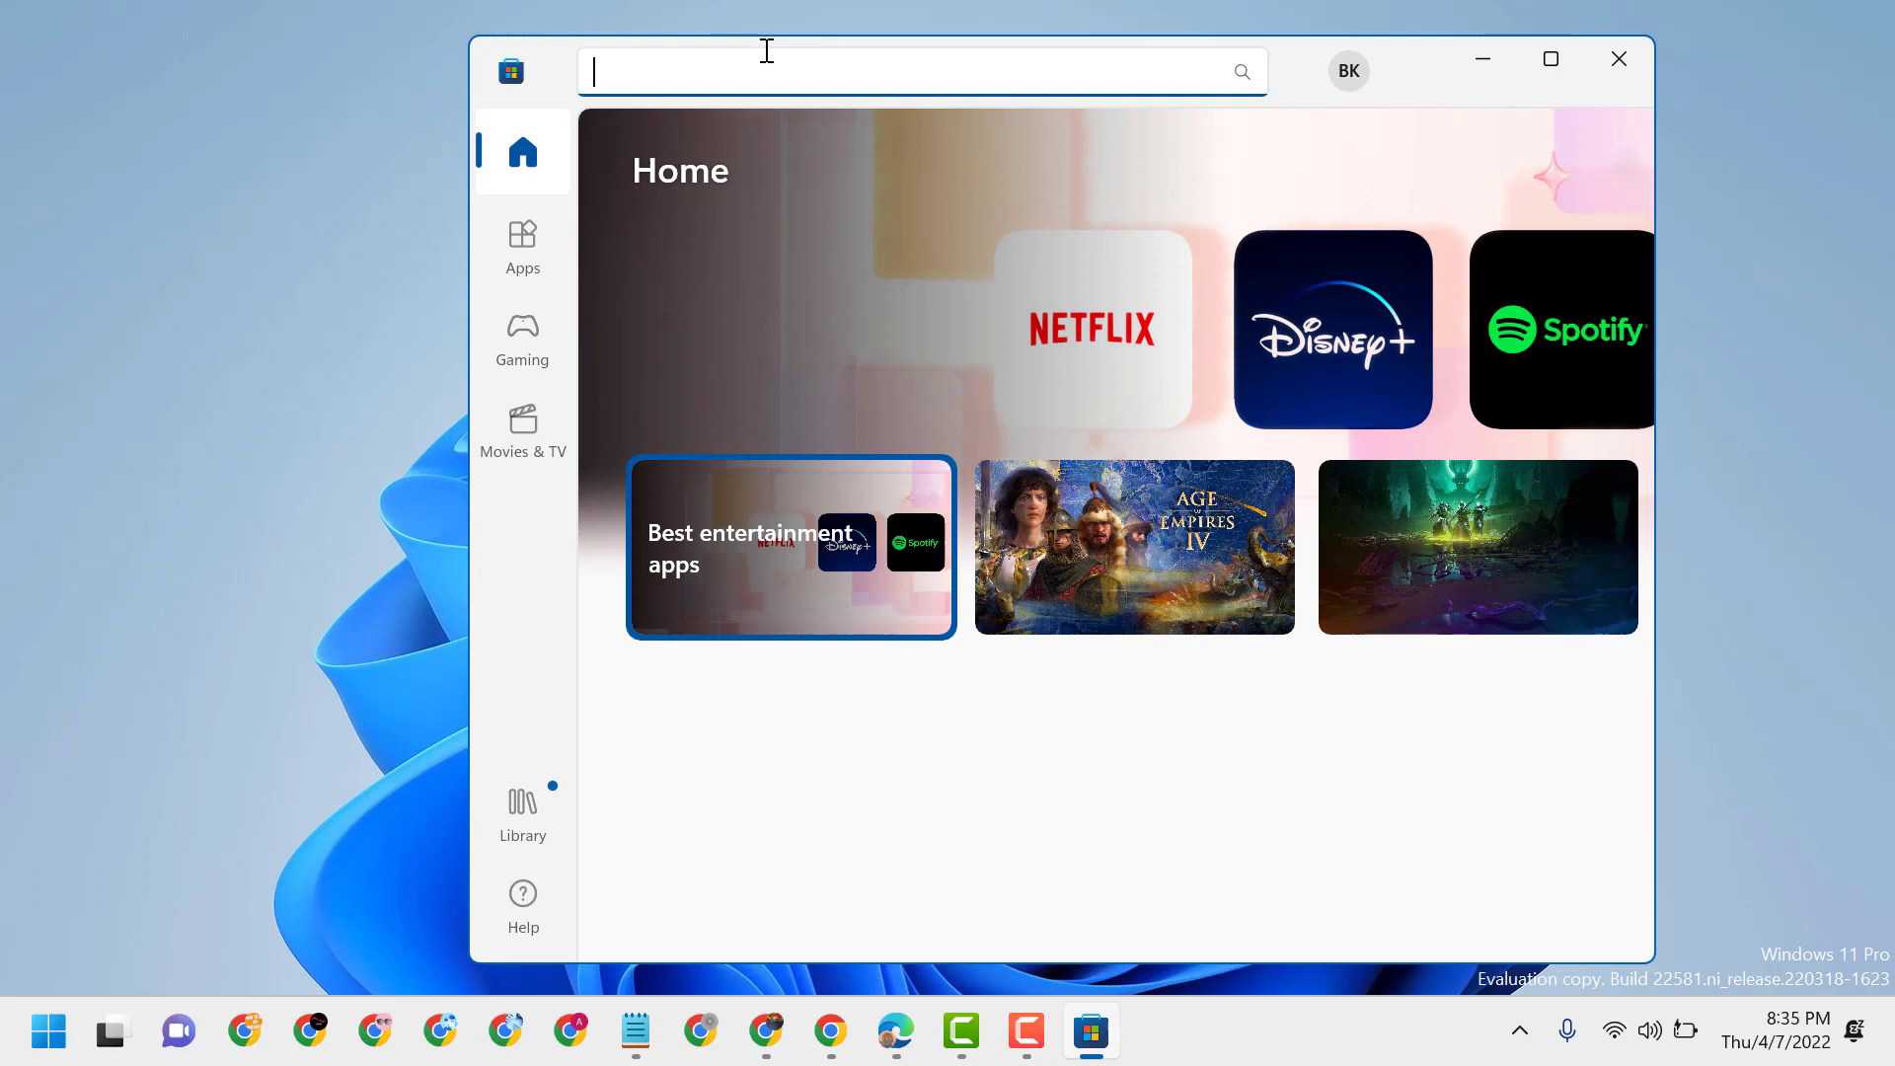
type("onedr")
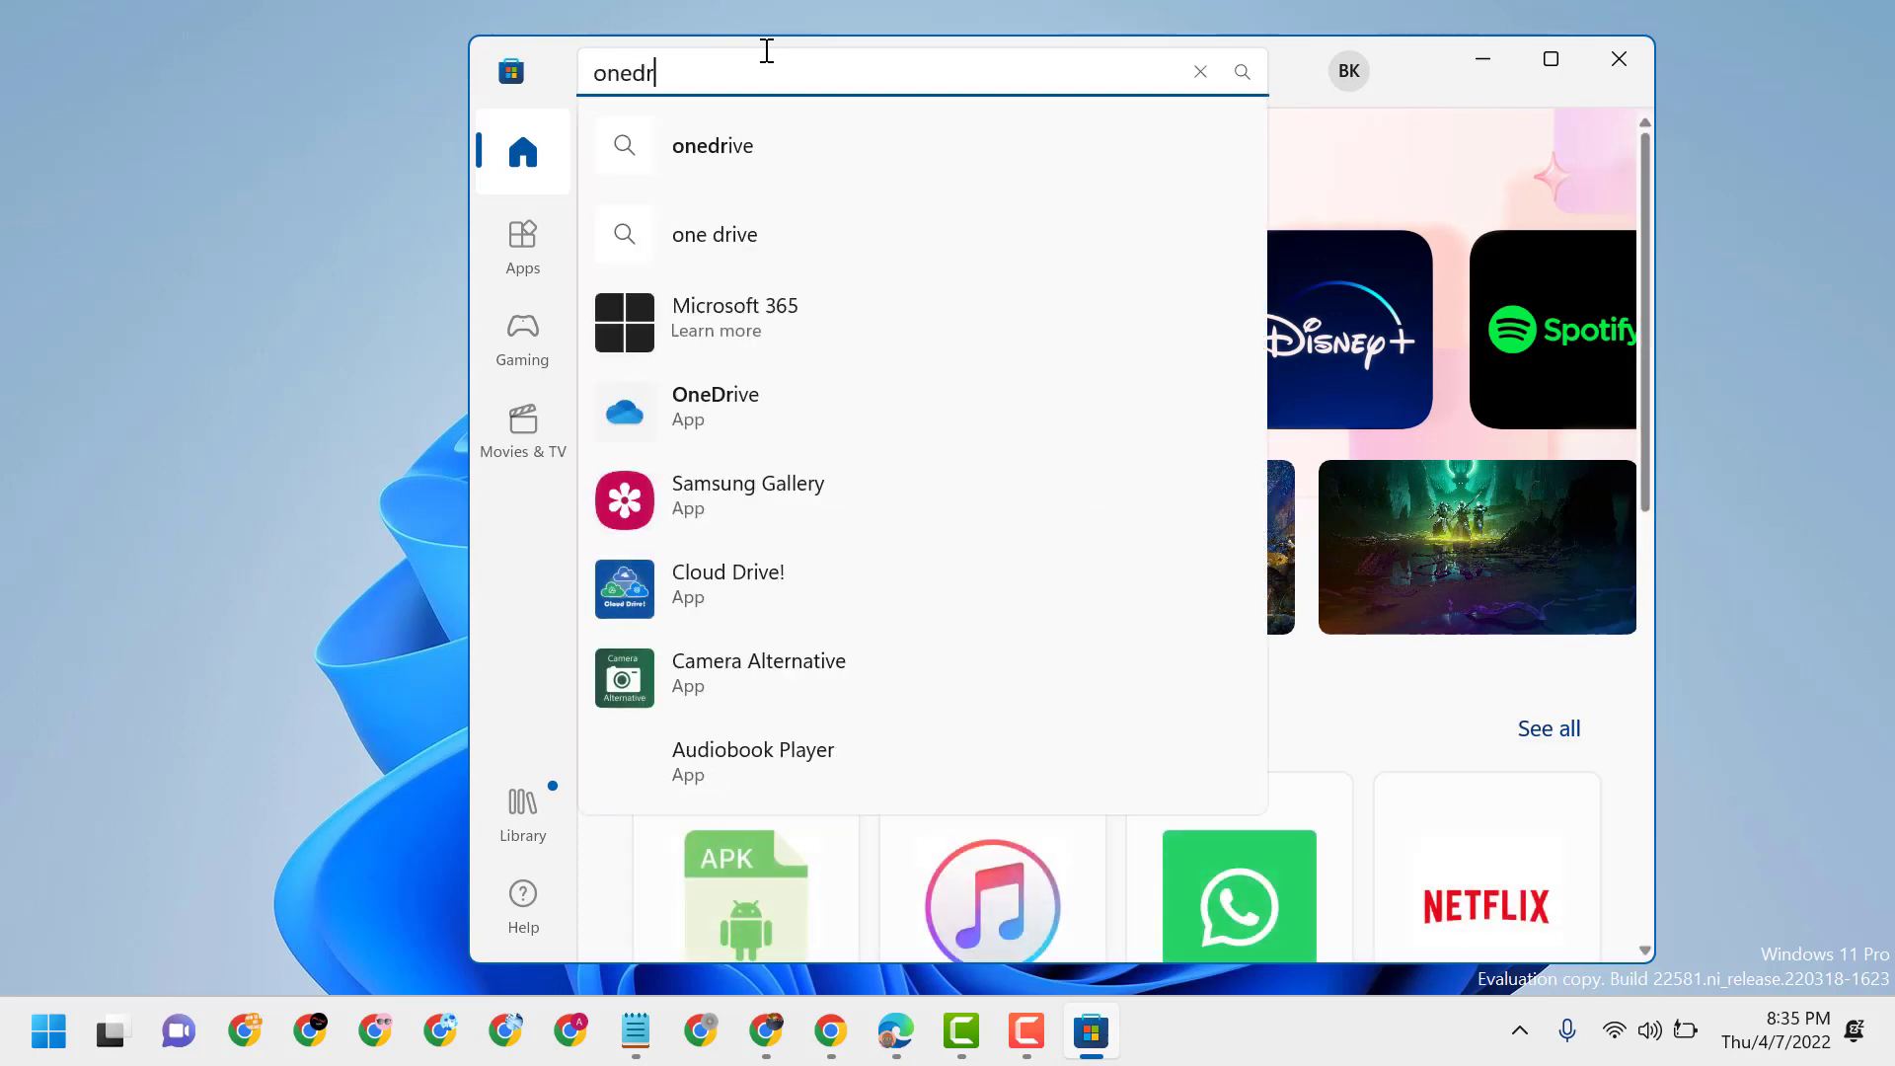
type("iv")
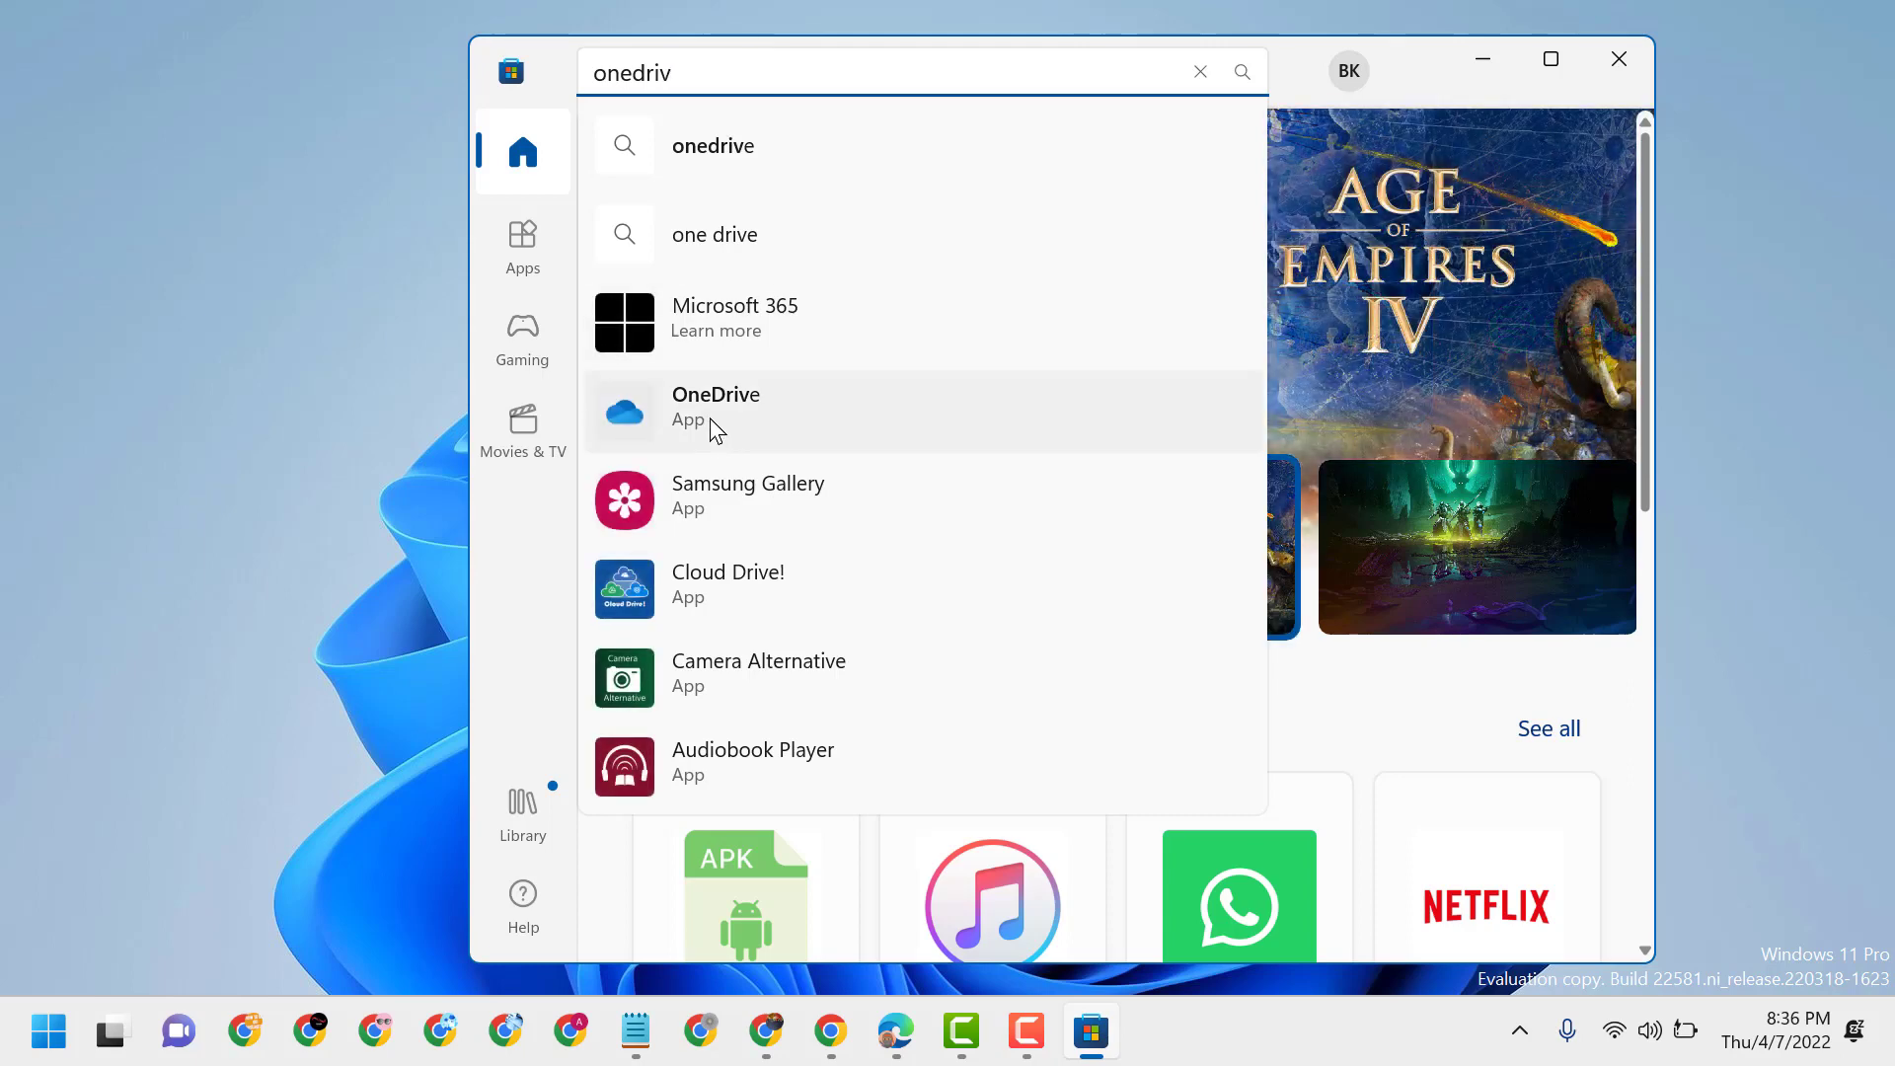
Step: Install the OneDrive app from its store page
left_click(714, 404)
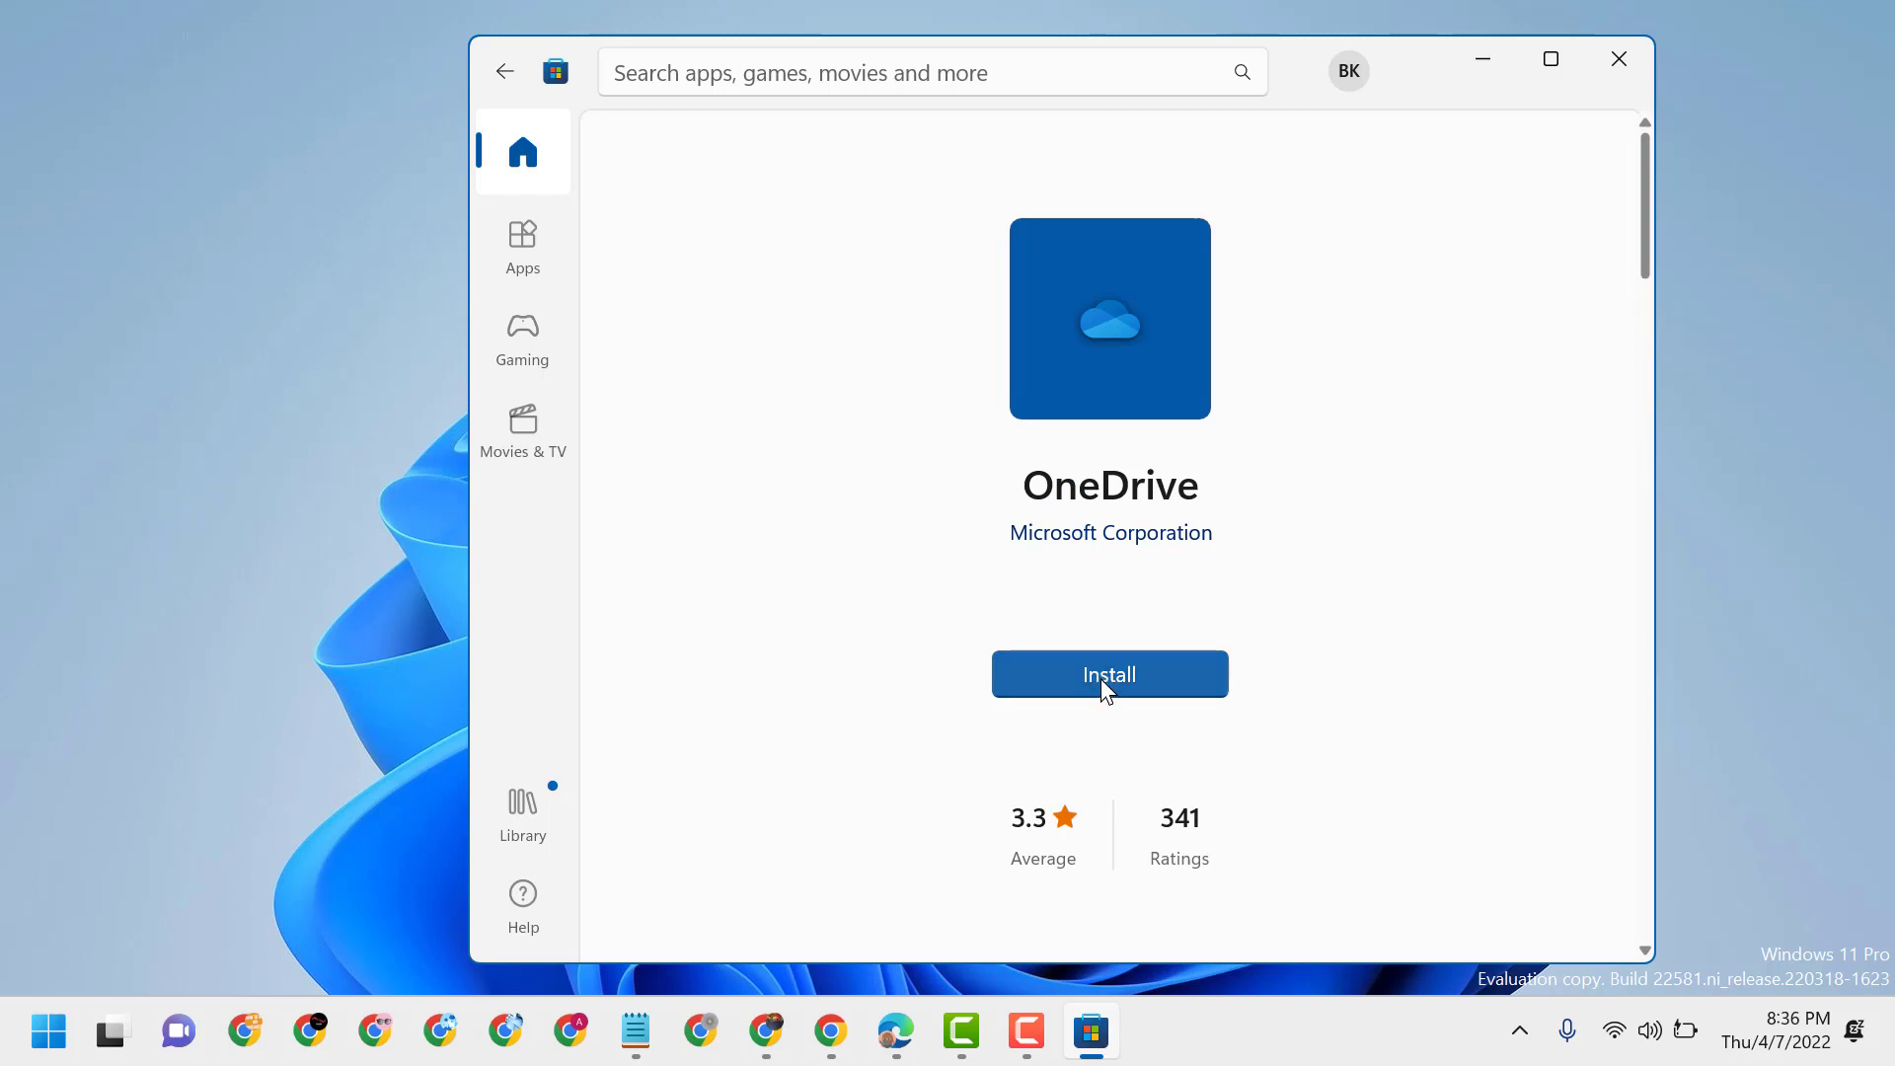
left_click(1107, 673)
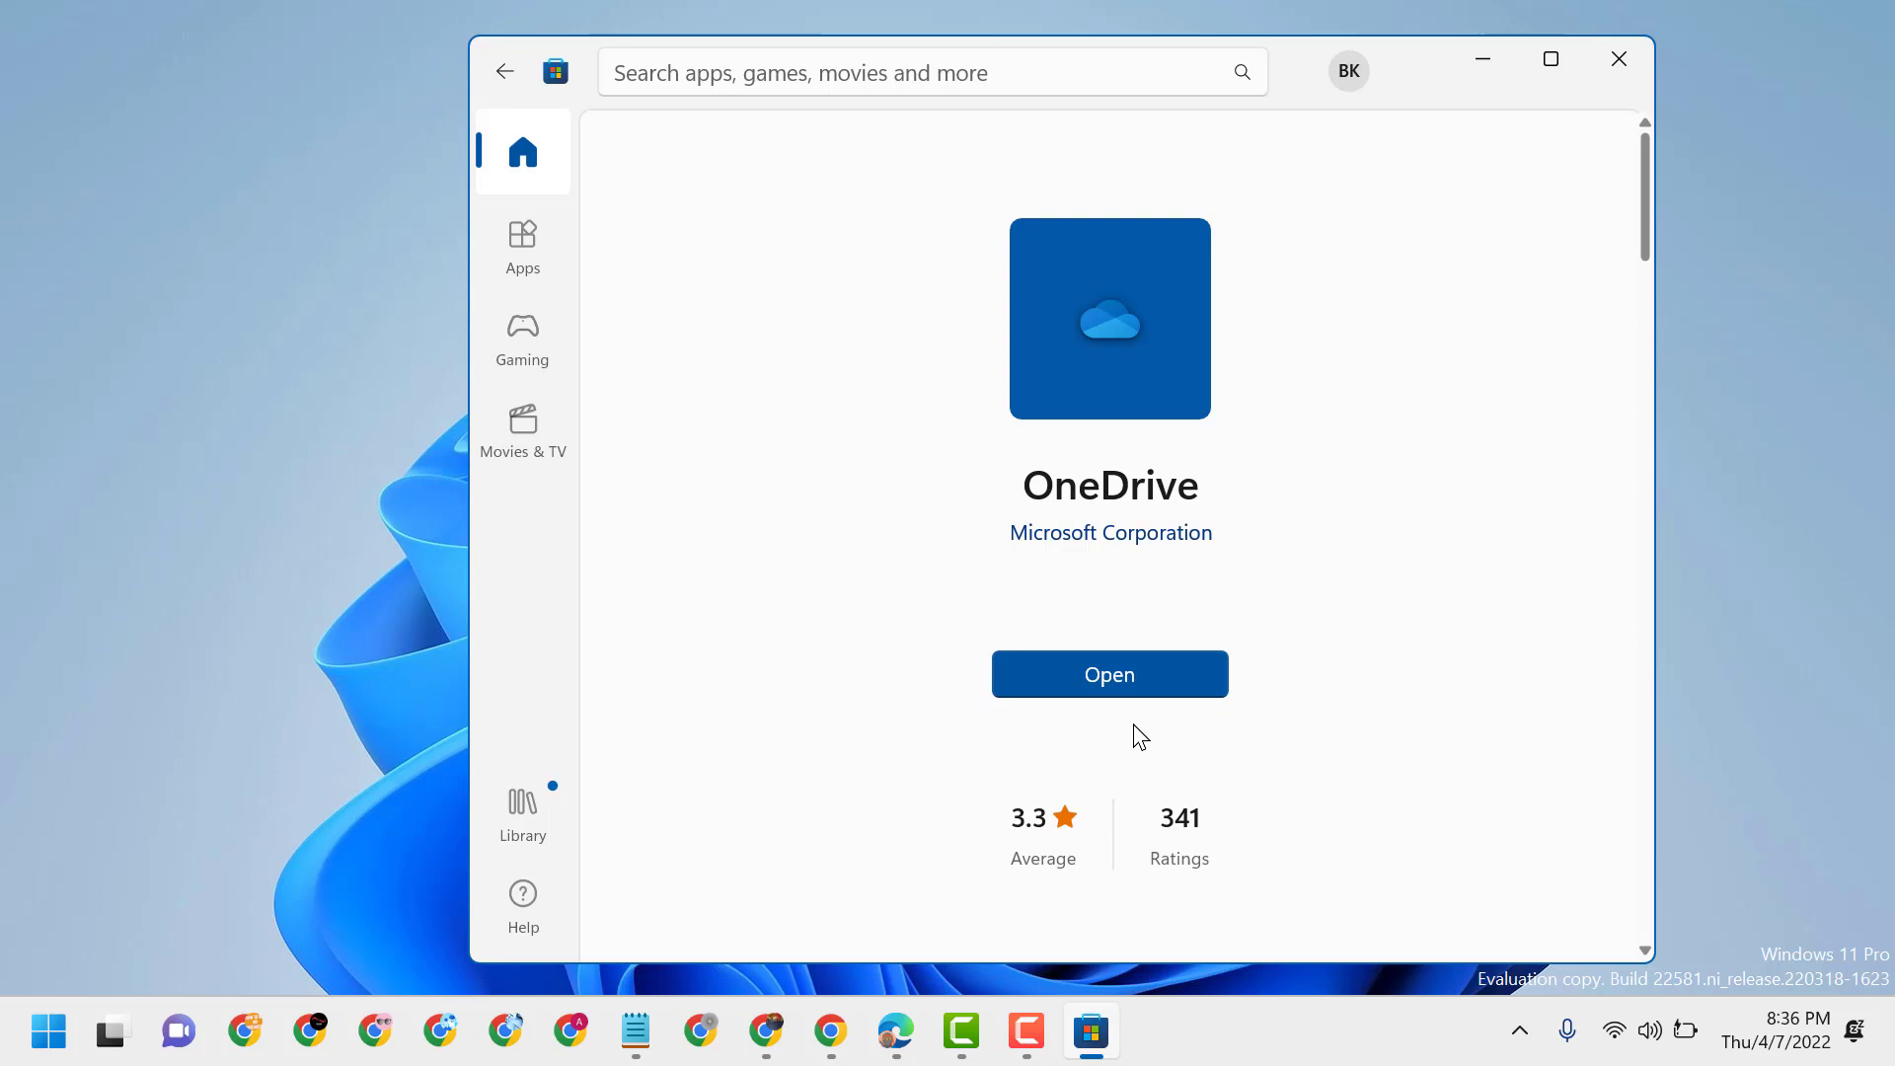
Step: Launch the installed OneDrive app and maximize its window
left_click(1107, 673)
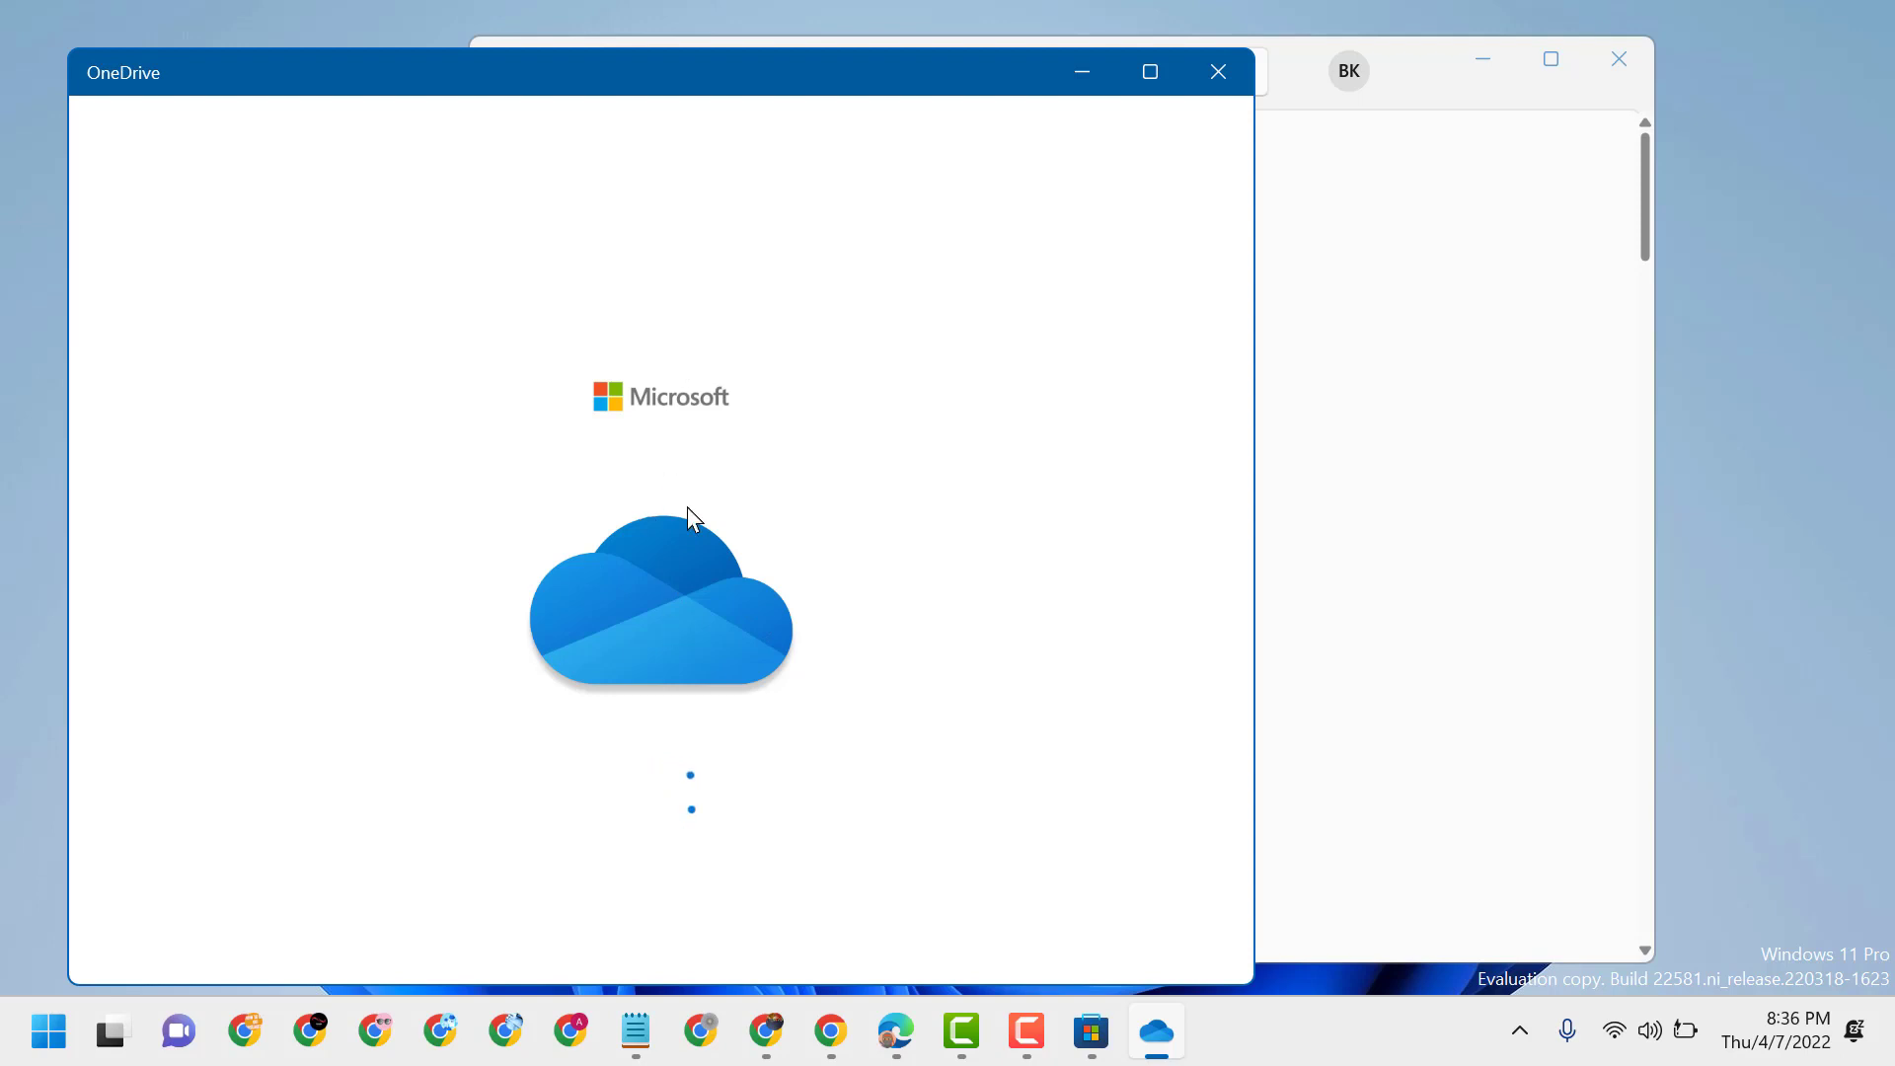
mouse_move(638, 671)
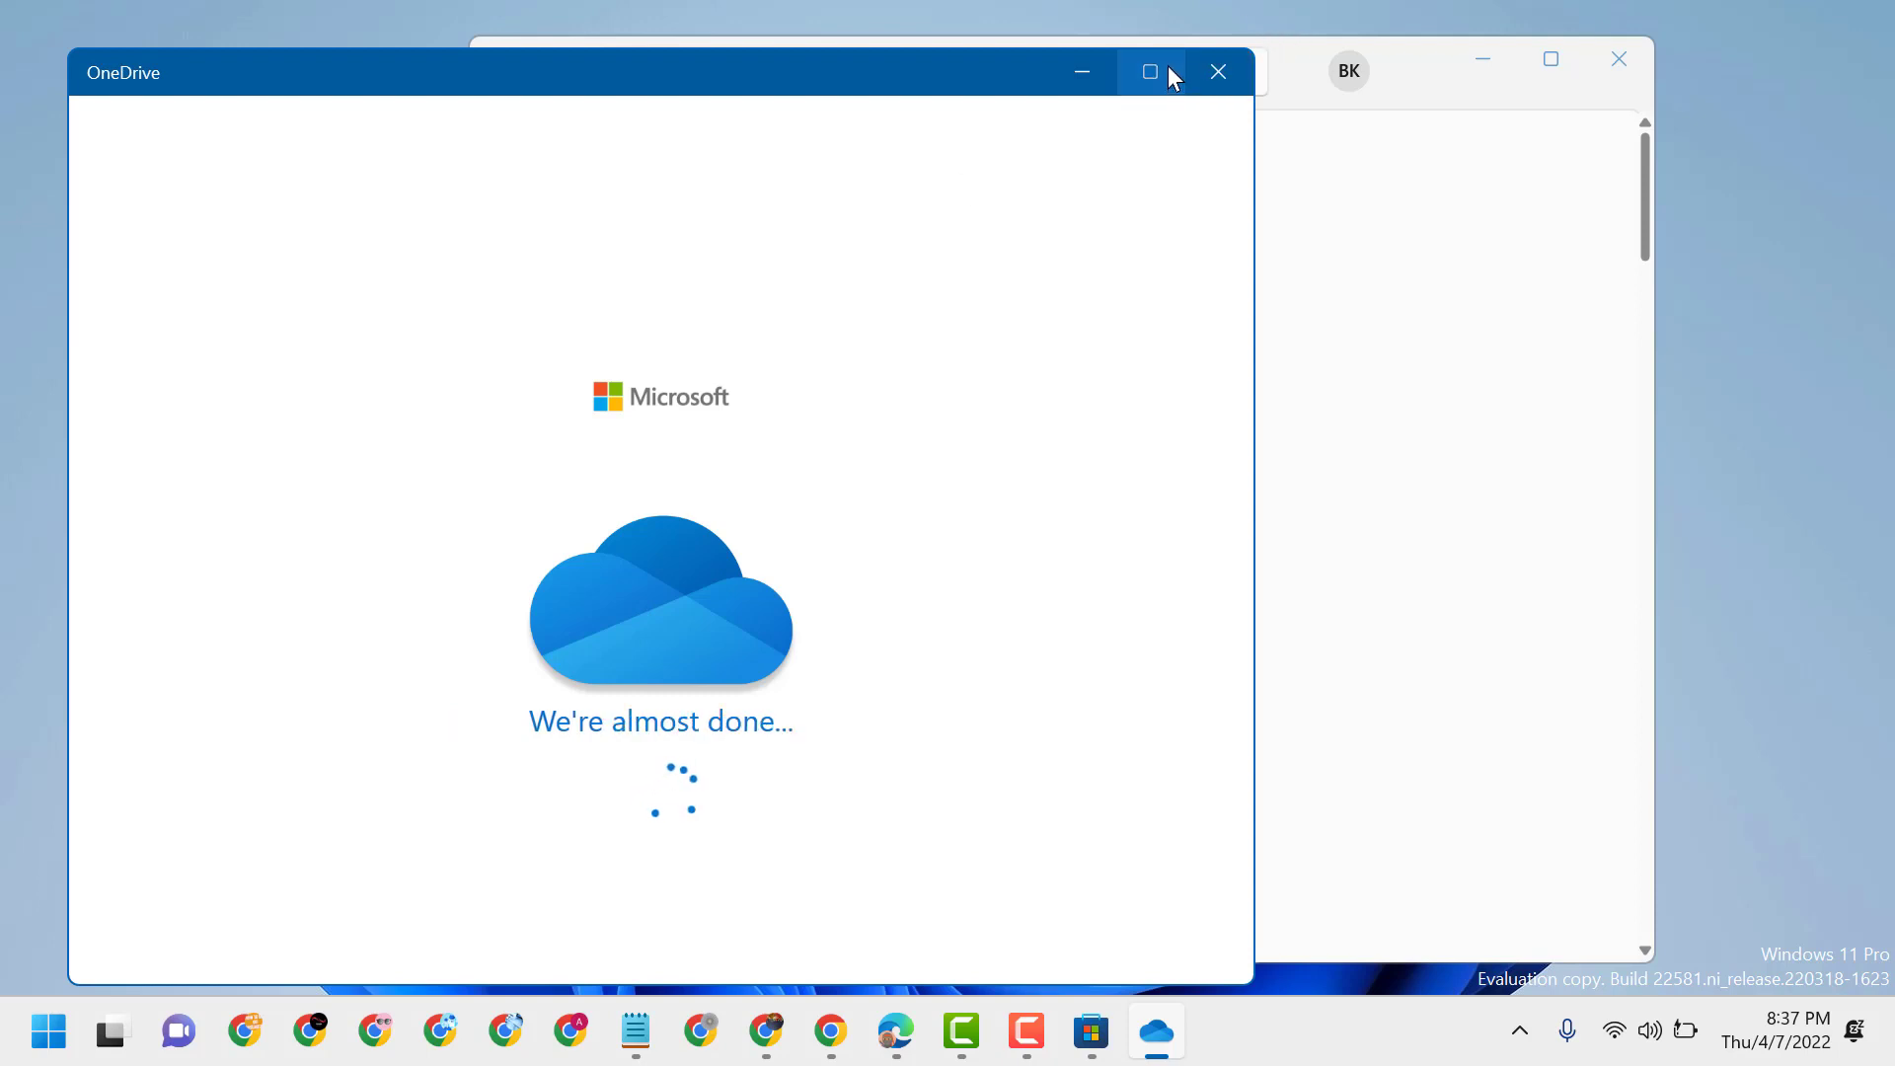
left_click(1149, 71)
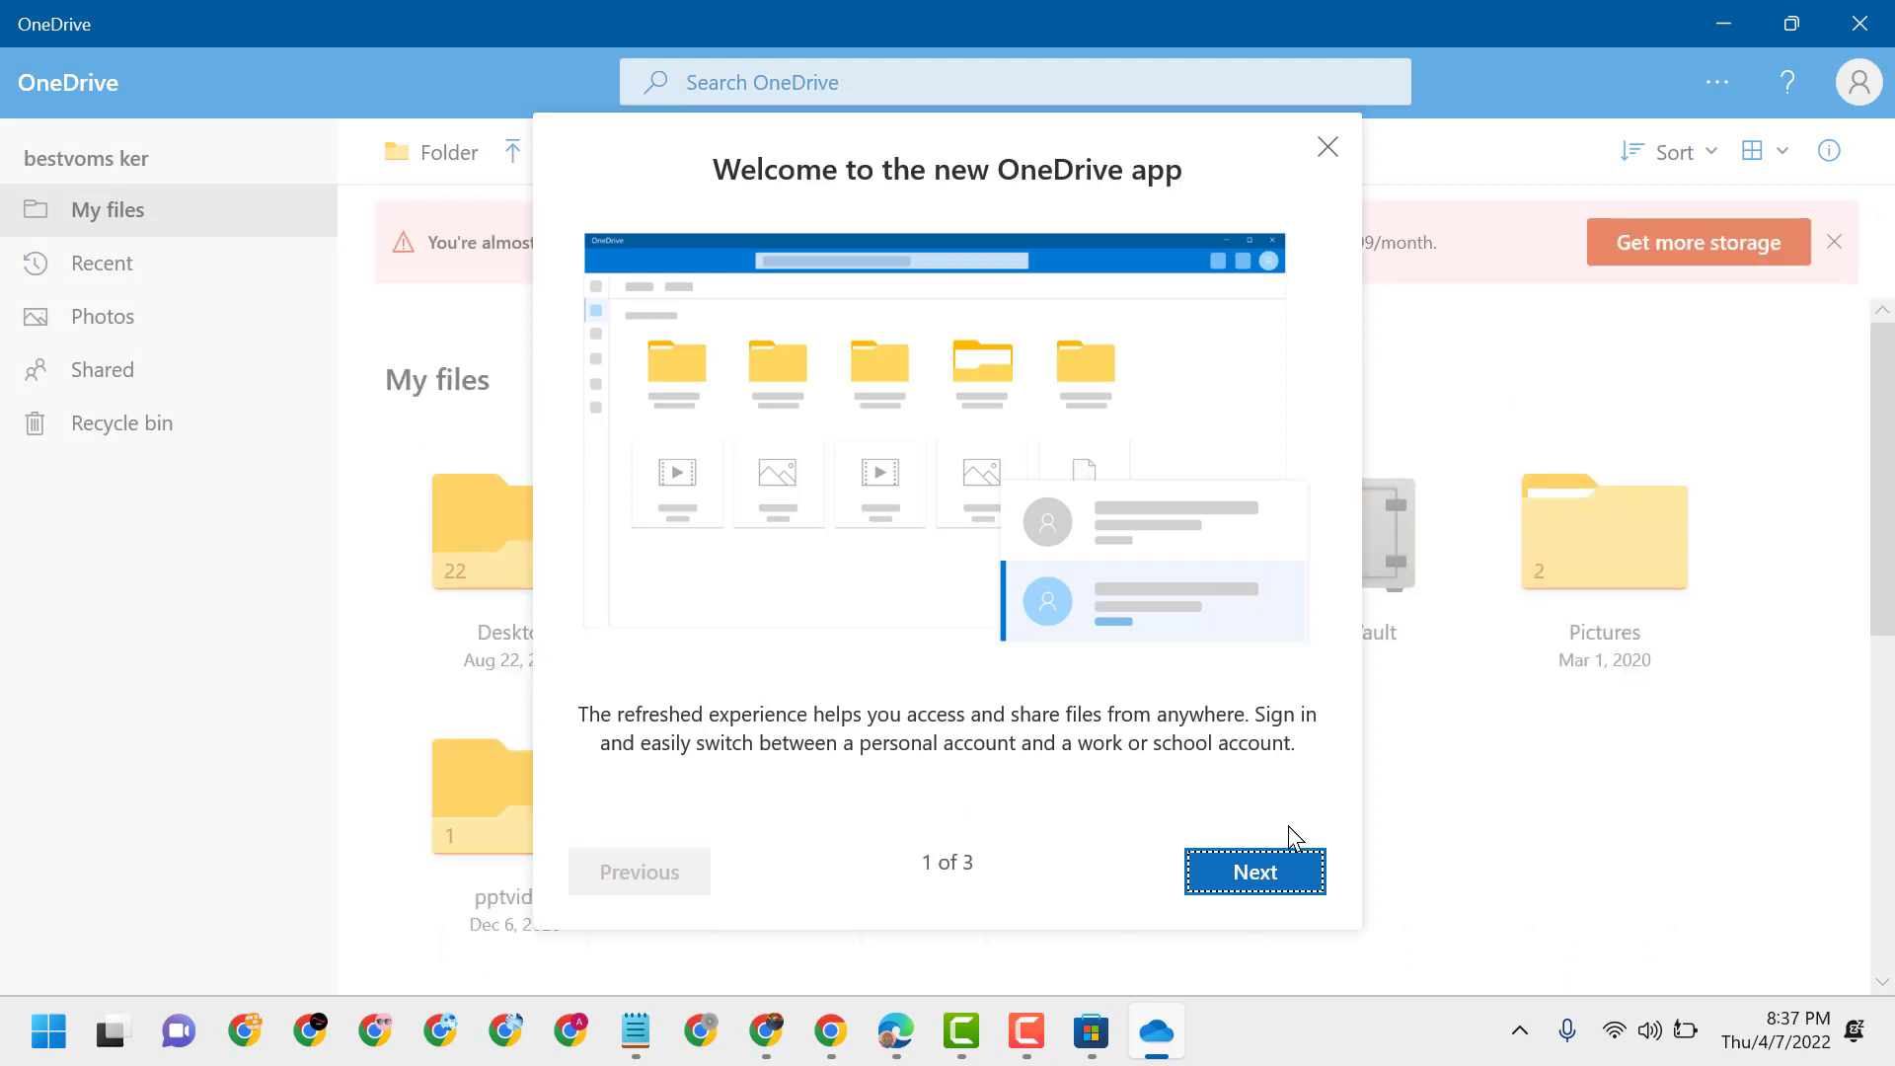
Step: Advance the OneDrive welcome dialog toward its 'Let's get started!' page
left_click(1255, 871)
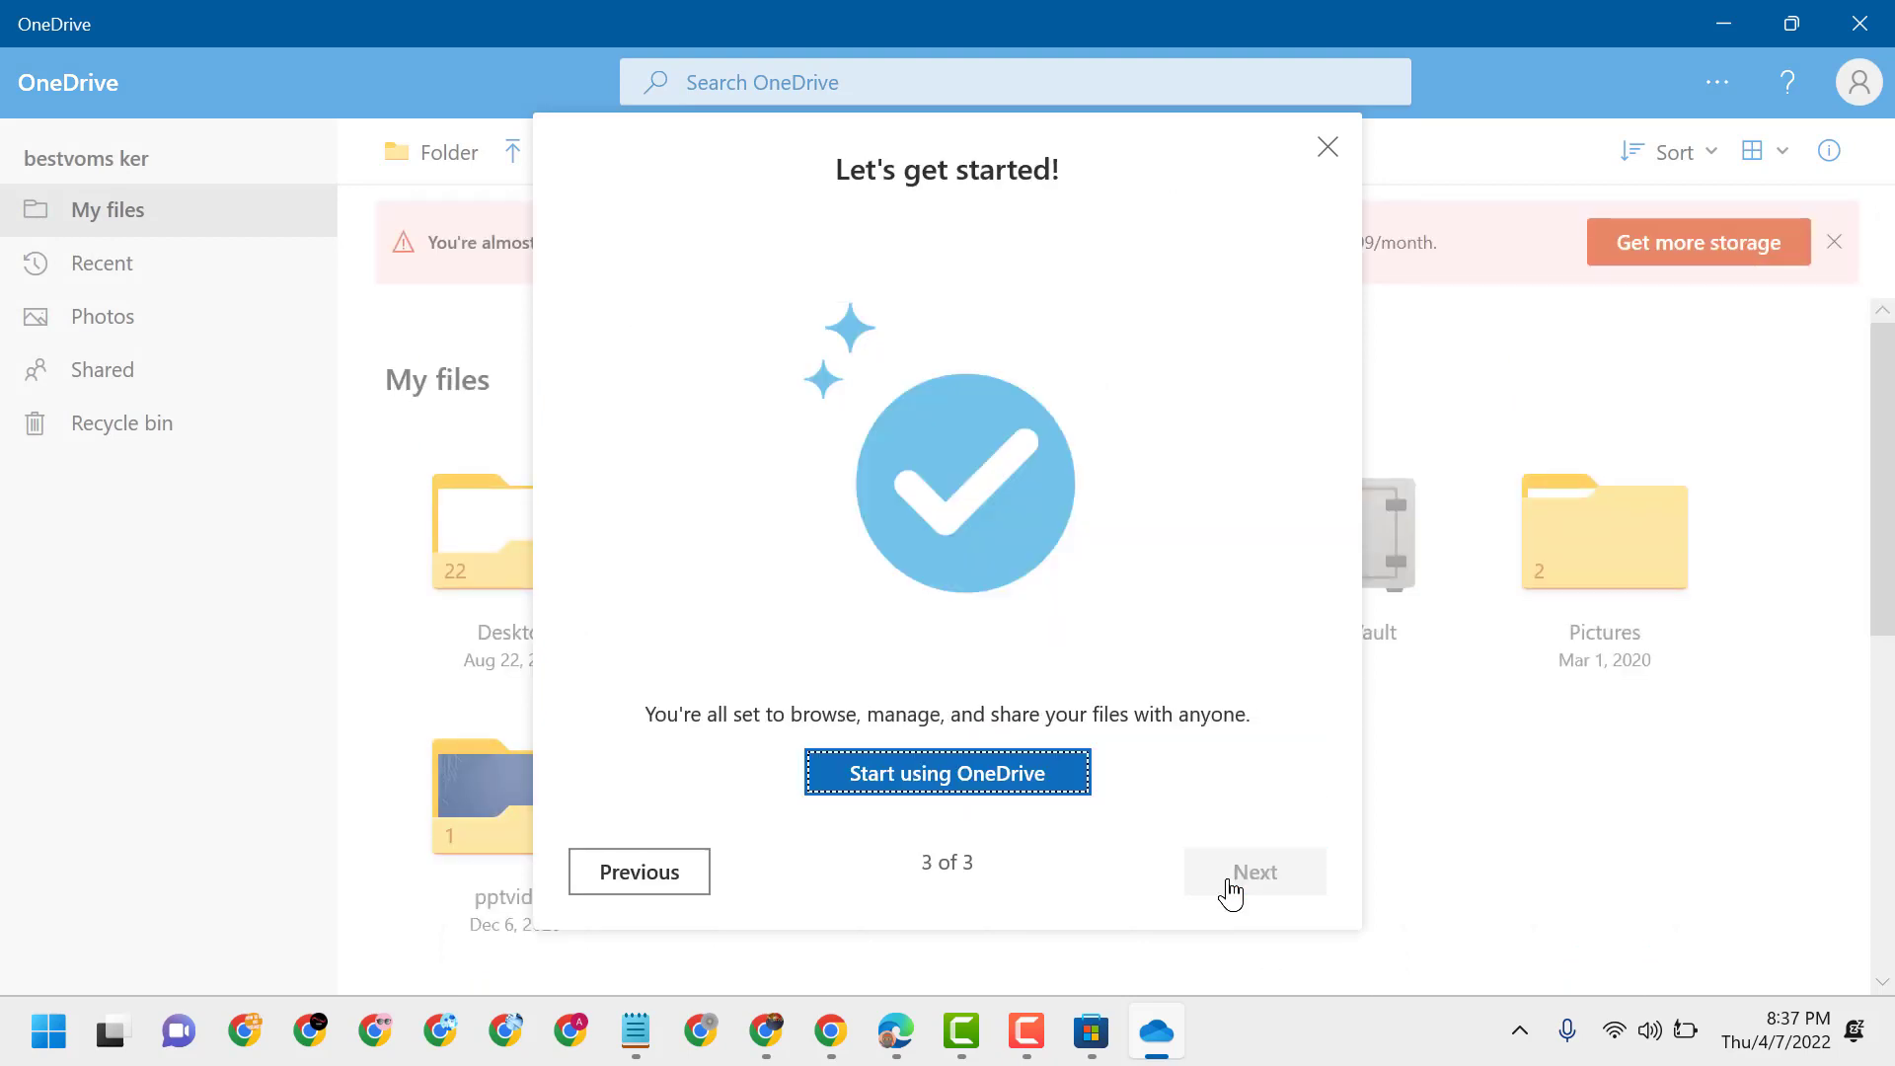
mouse_move(946, 773)
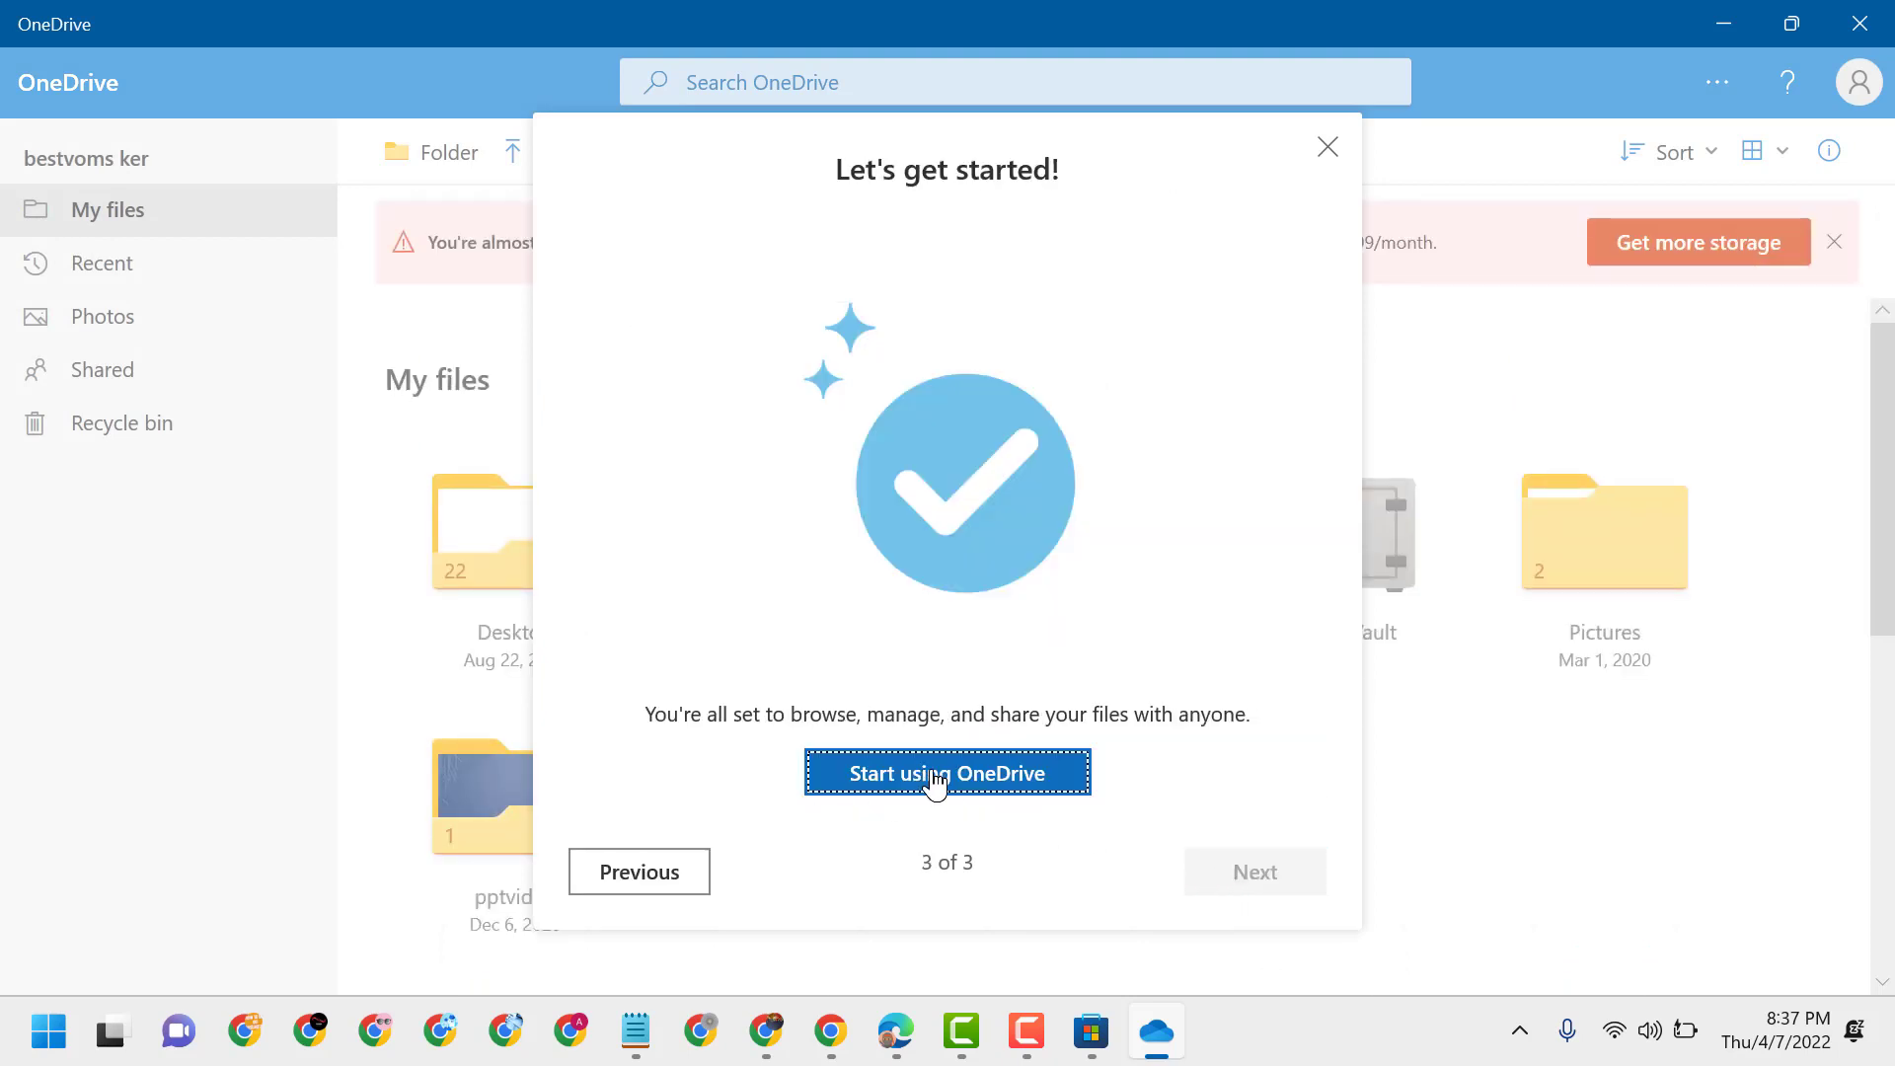